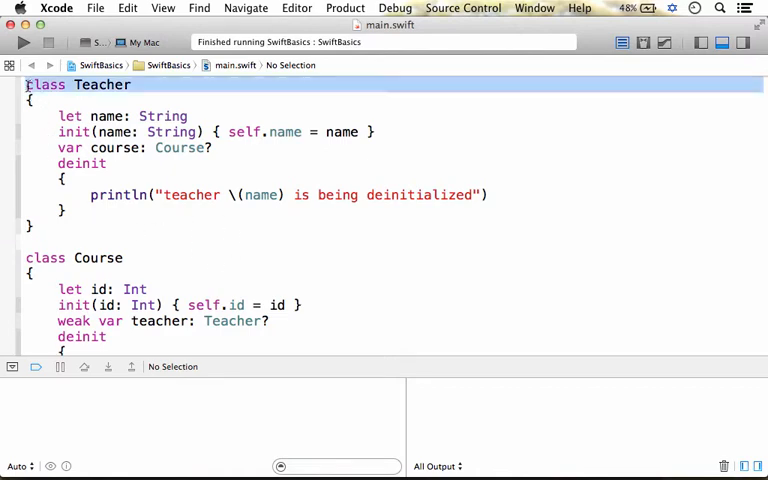
Step: Review the Course deinitializer and the teacher references linking the teacher to its course
scroll(down, 3)
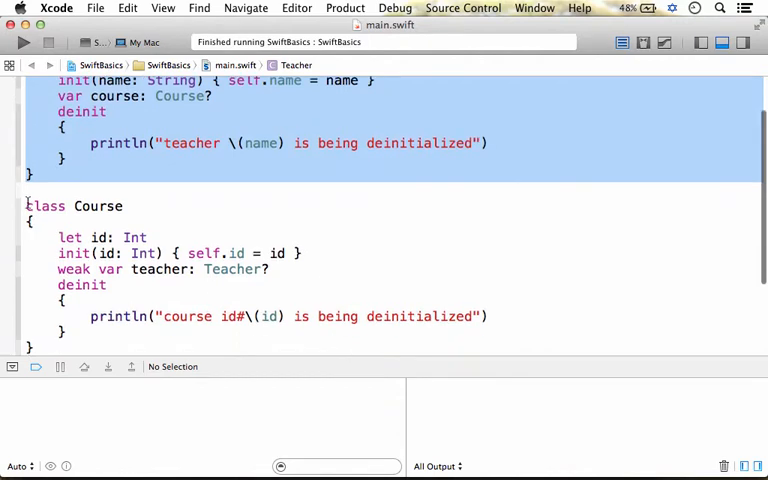
scroll(down, 3)
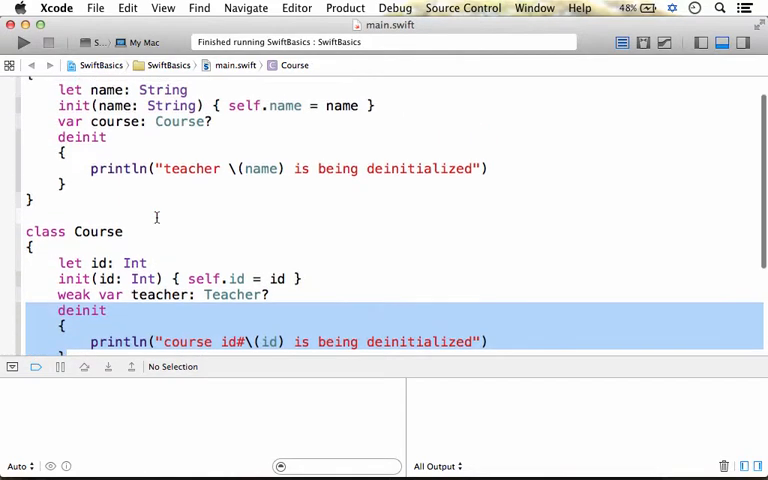
double_click(80, 136)
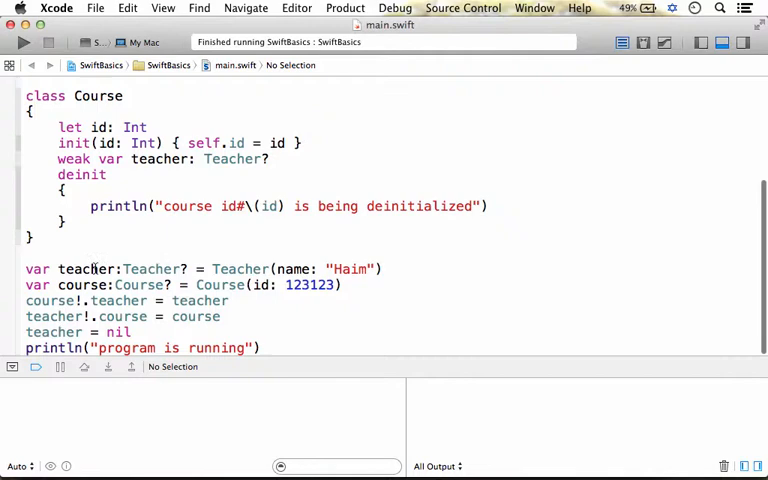
double_click(84, 284)
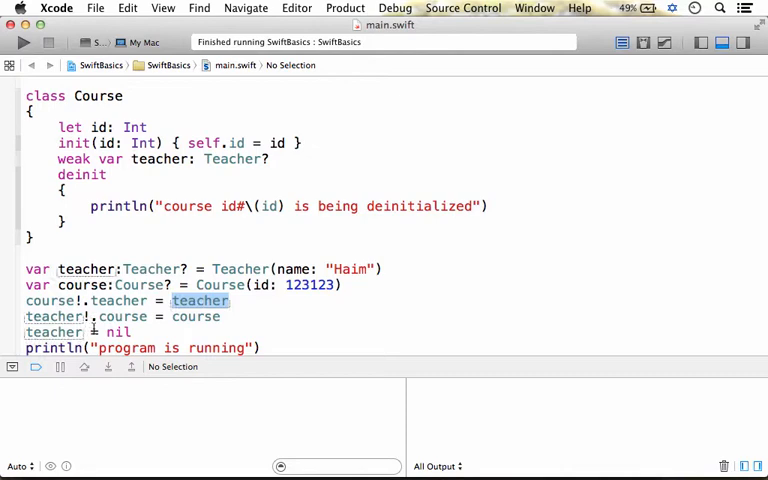
double_click(52, 316)
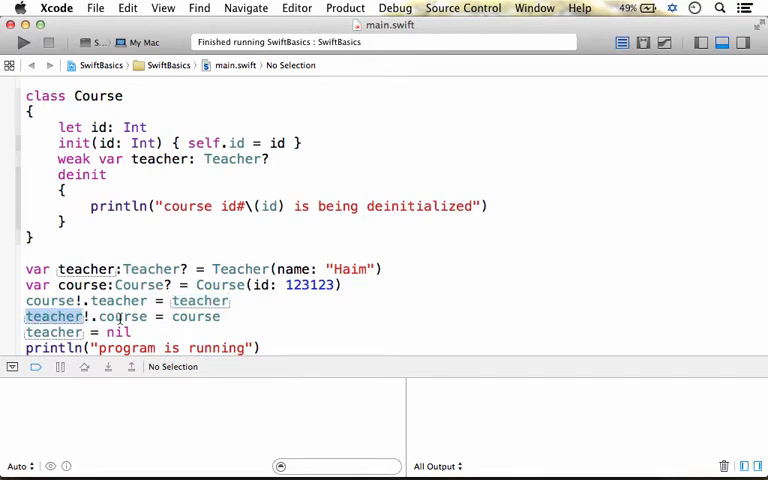
double_click(196, 316)
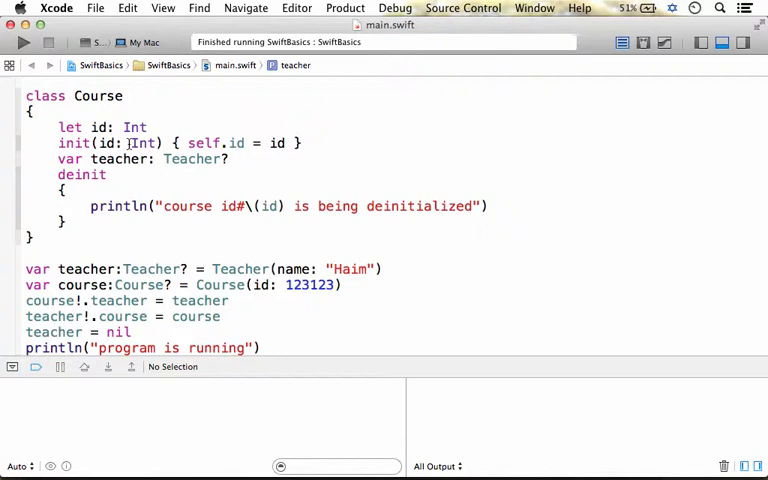
Step: Run the strong-reference version; console shows only 'program is running' and exit code 0
click(58, 160)
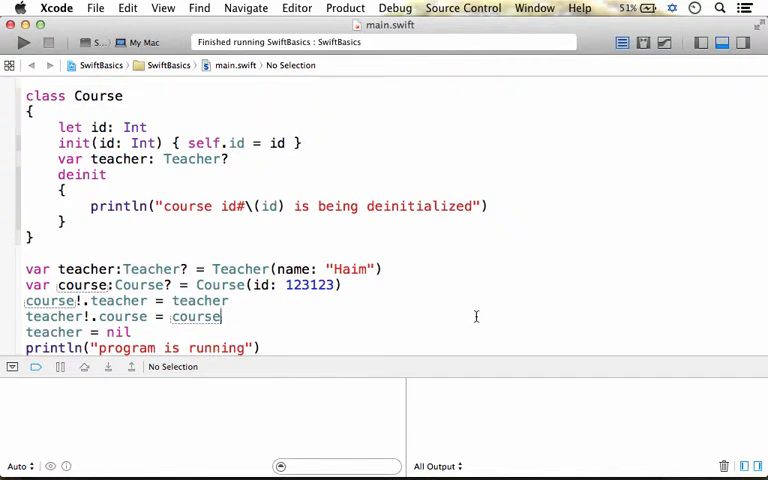
click(24, 42)
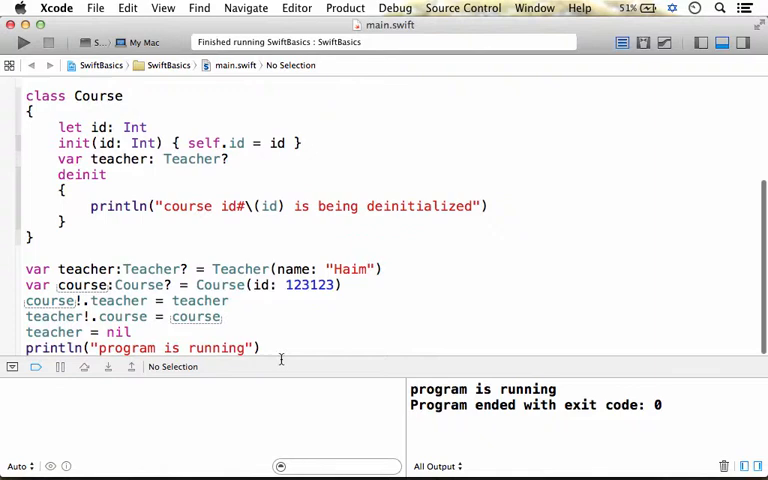
double_click(170, 348)
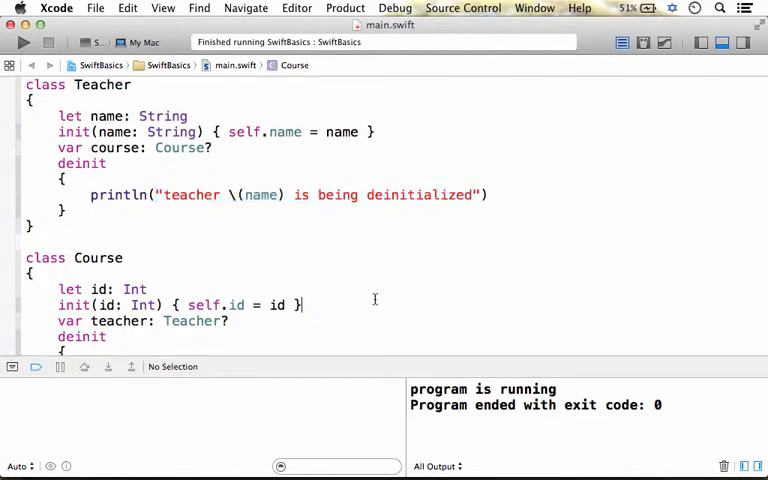
Step: Add 'weak' before Course's 'var teacher: Teacher?' and rerun the program
scroll(down, 3)
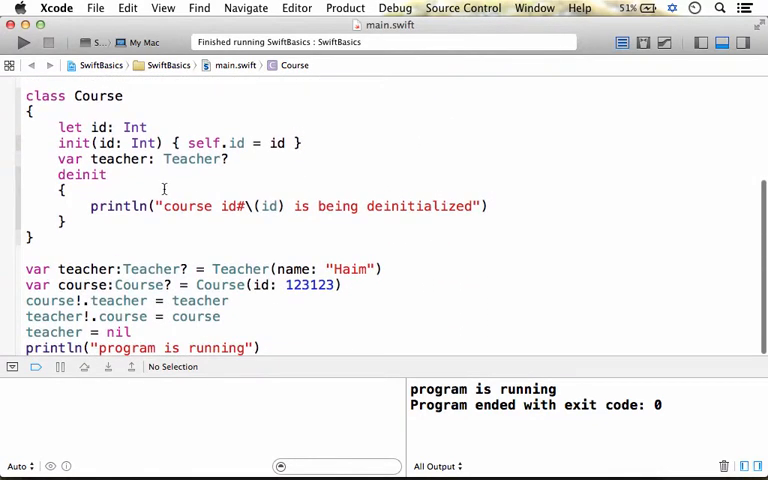
double_click(118, 160)
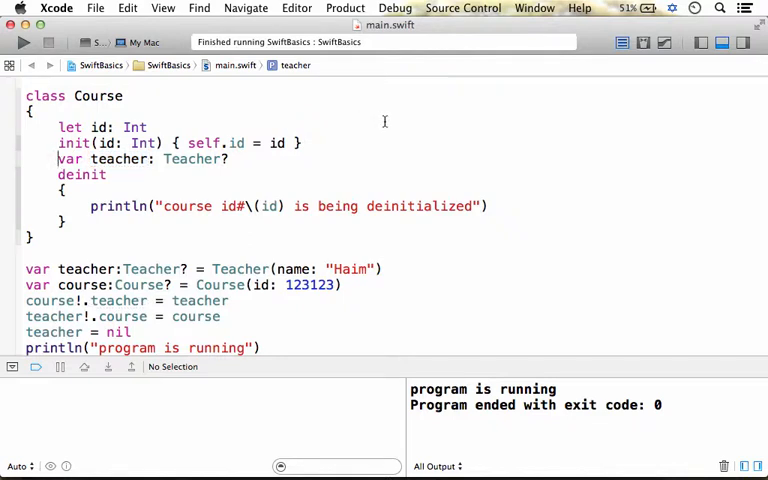
text(weak)
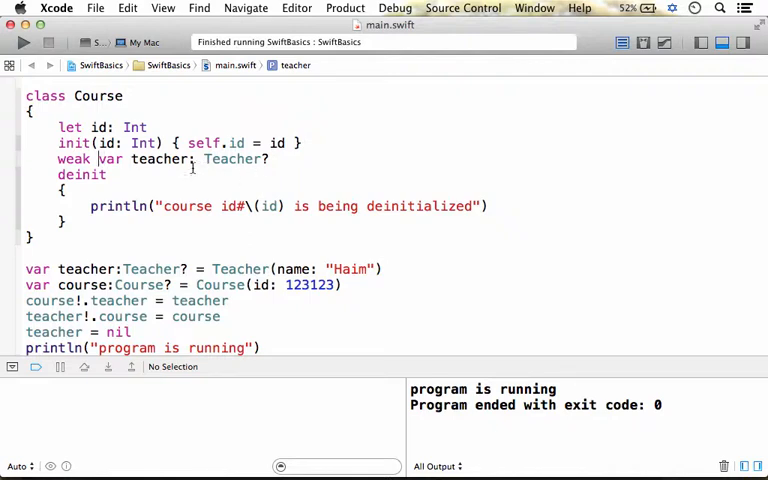
double_click(160, 160)
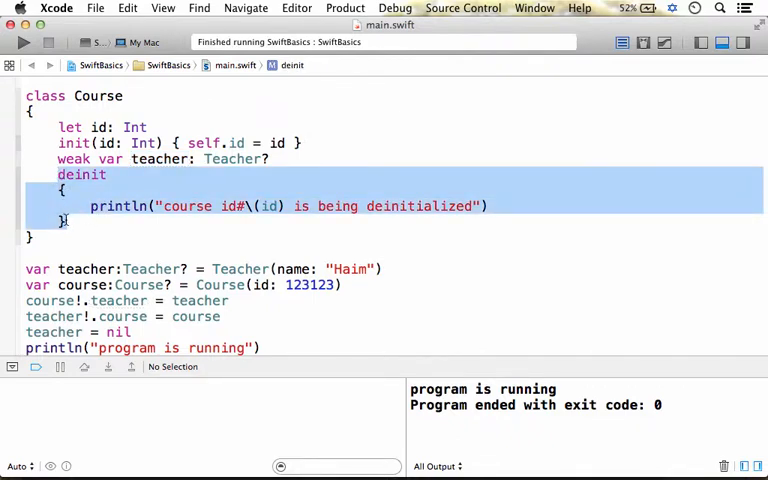
click(472, 244)
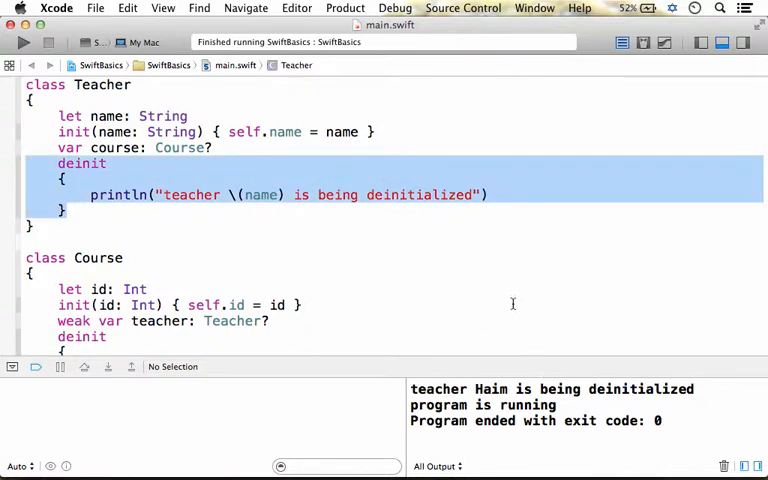
Step: Confirm 'teacher Haim is being deinitialized' heads the console output, then clear the editor highlight
click(300, 304)
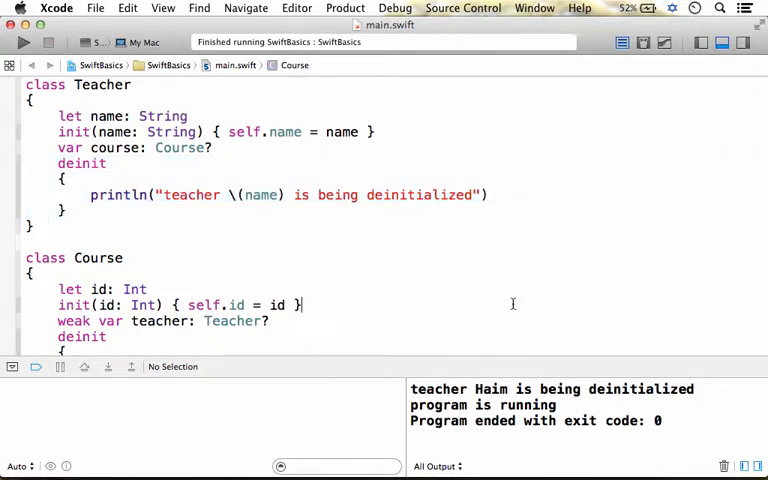